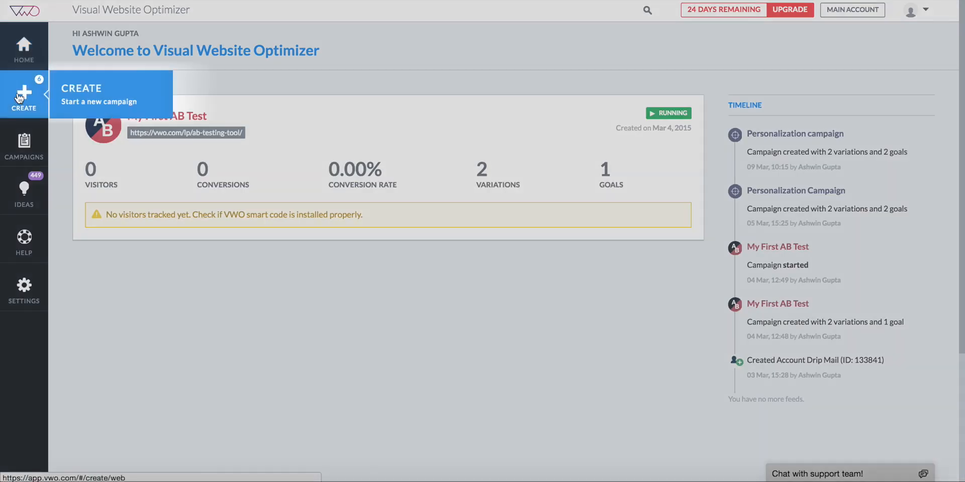
- Start creating a new campaign from the sidebar
left_click(24, 94)
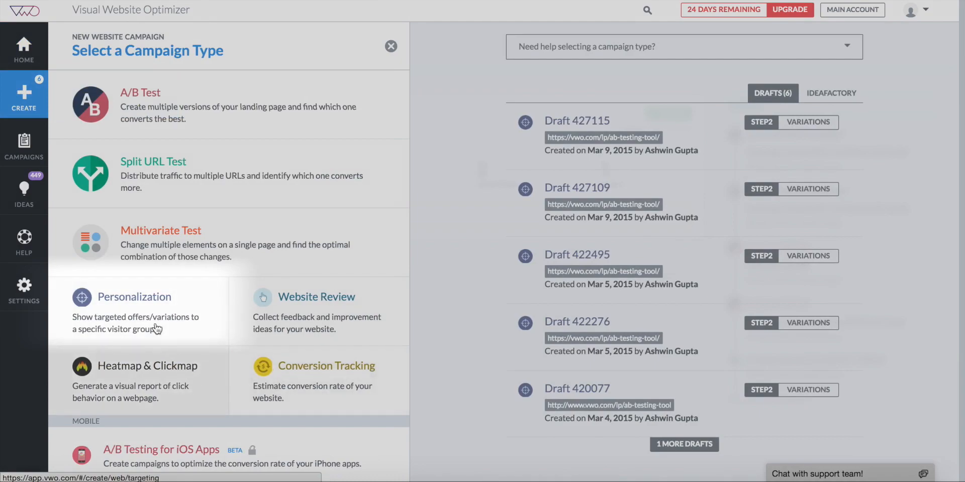
left_click(134, 297)
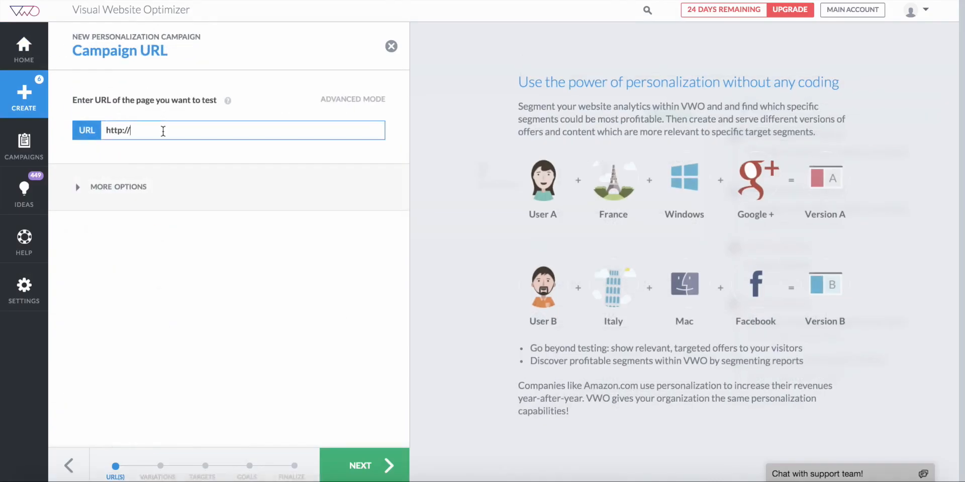
type("https://vwo.com/lp/ab-testing-tool/")
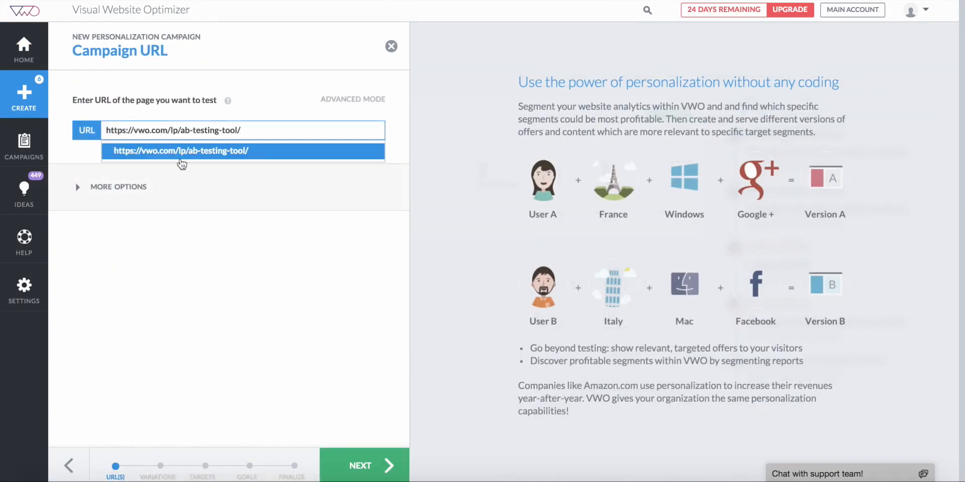
left_click(119, 187)
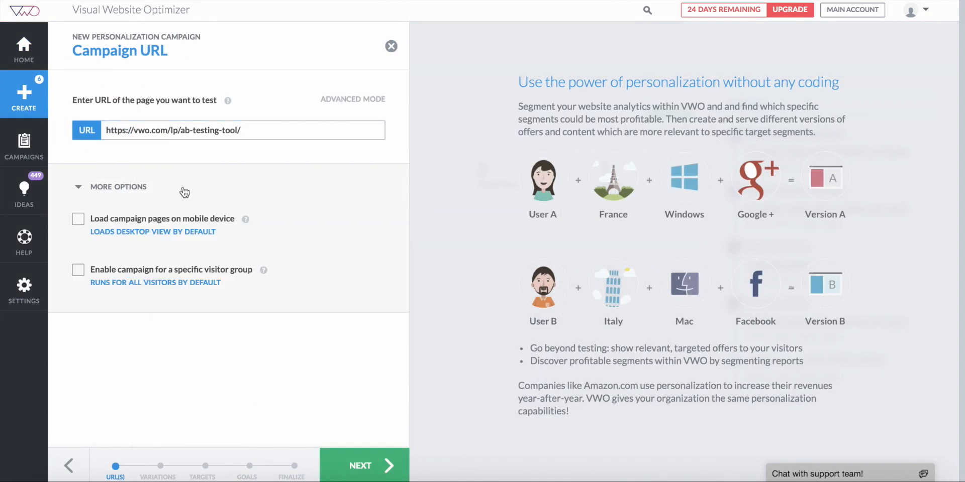
left_click(78, 219)
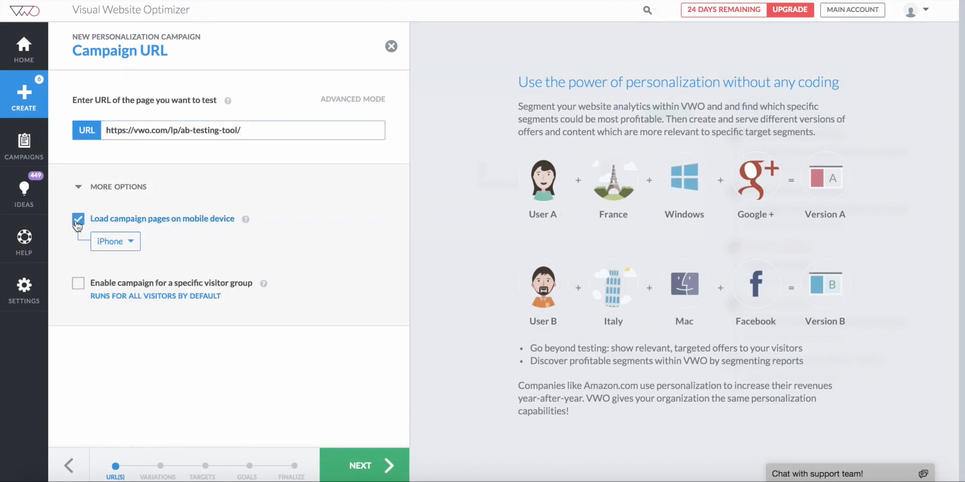
mouse_move(139, 268)
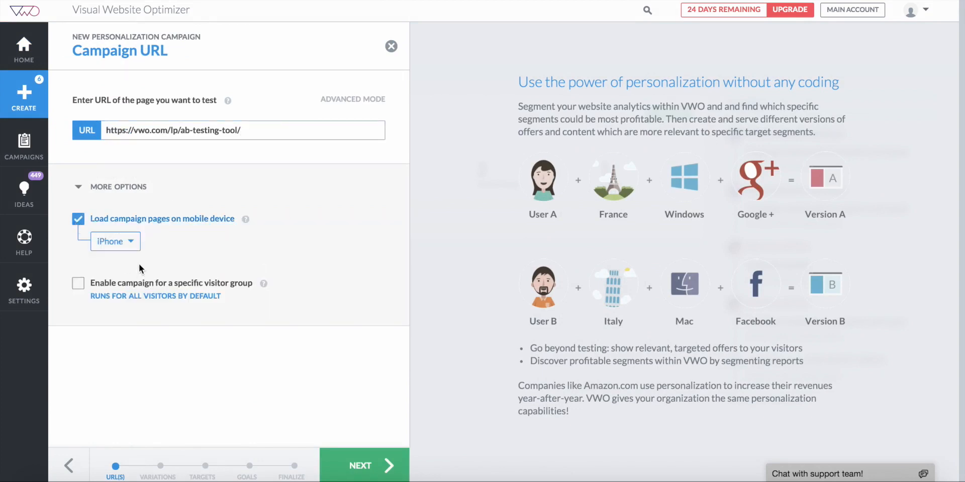
left_click(115, 241)
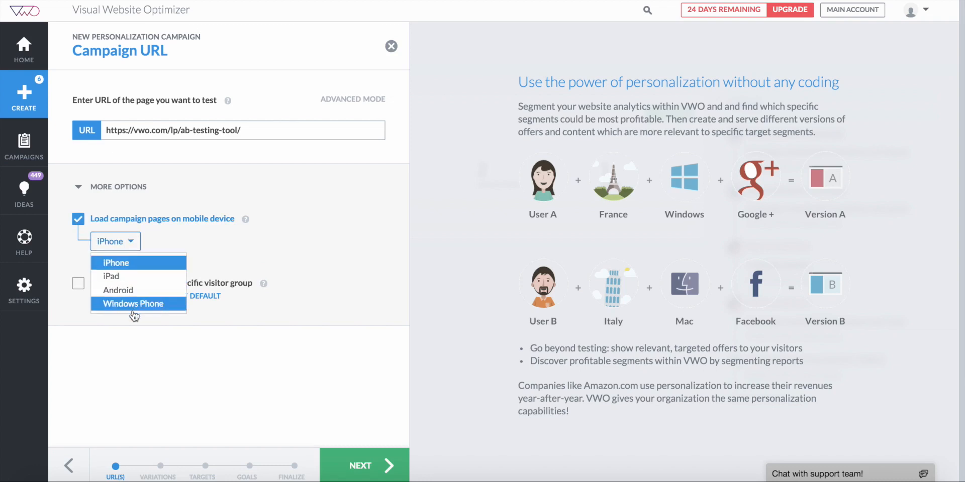
mouse_move(130, 271)
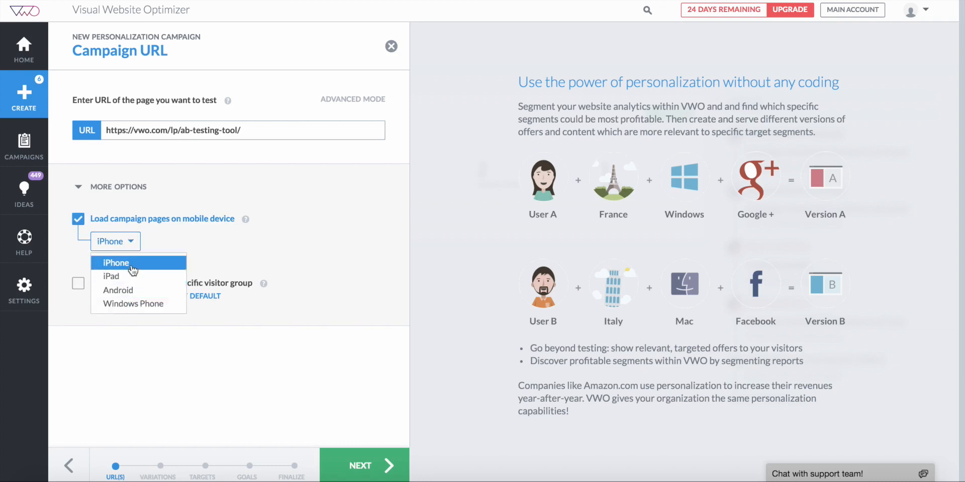
left_click(114, 263)
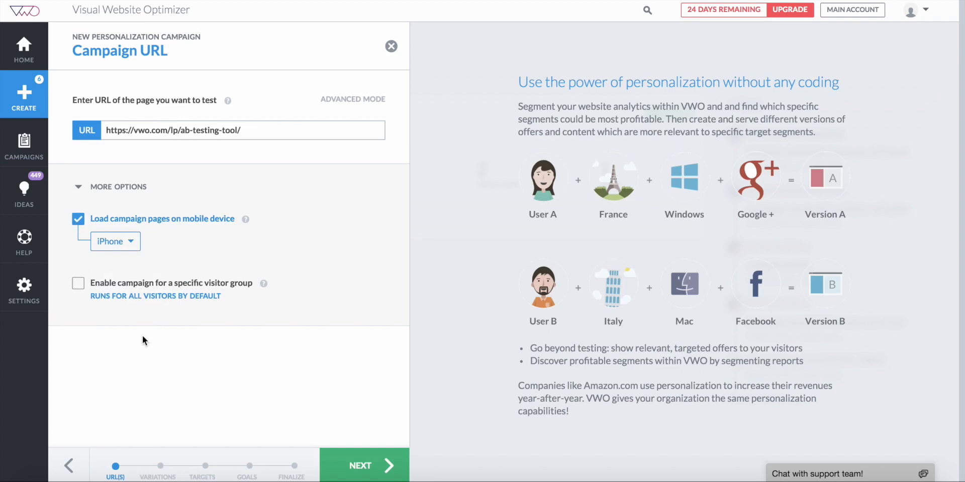
left_click(360, 466)
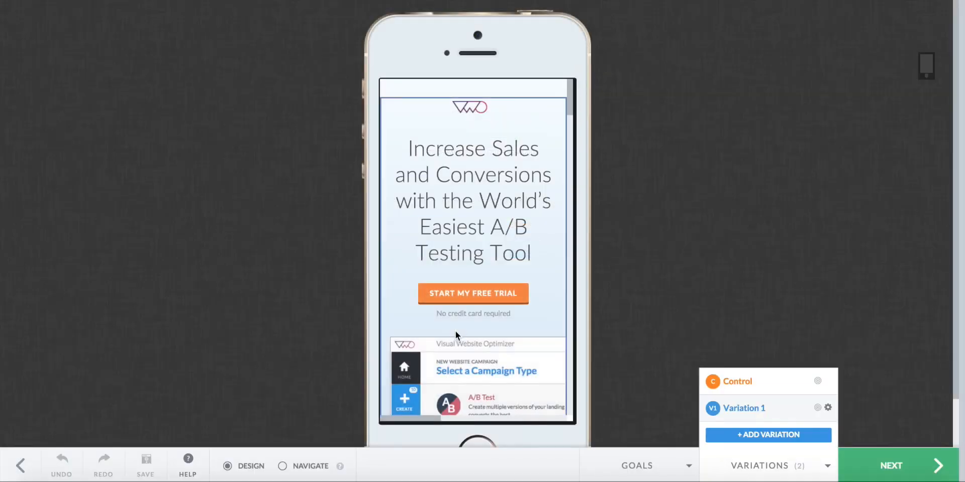
scroll("down", 3)
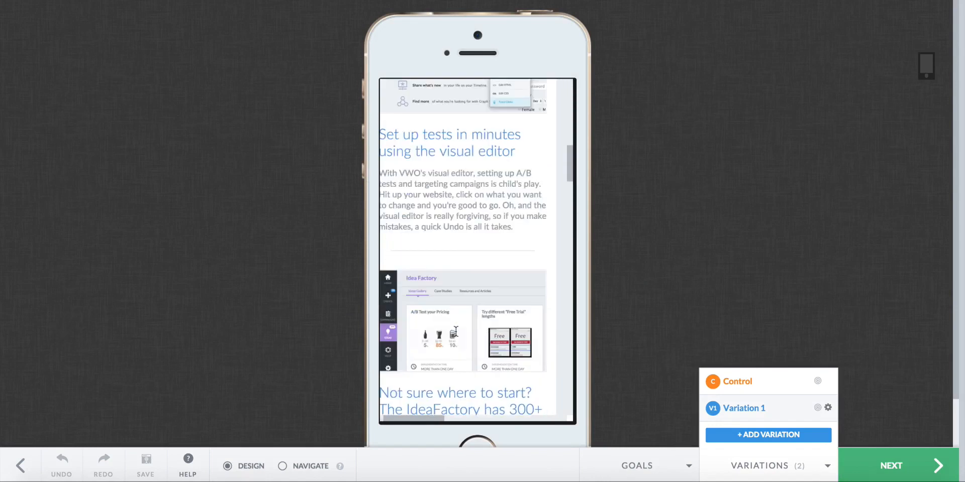
scroll("up", 3)
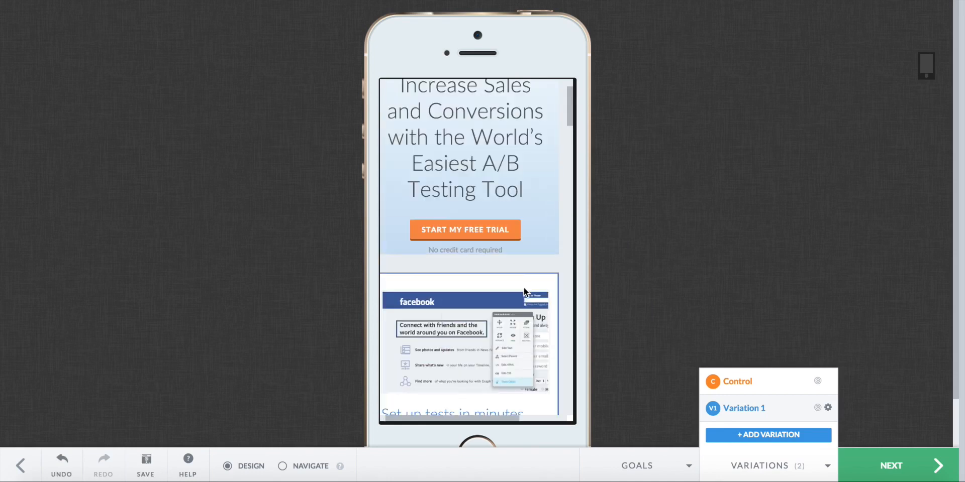
scroll("down", 3)
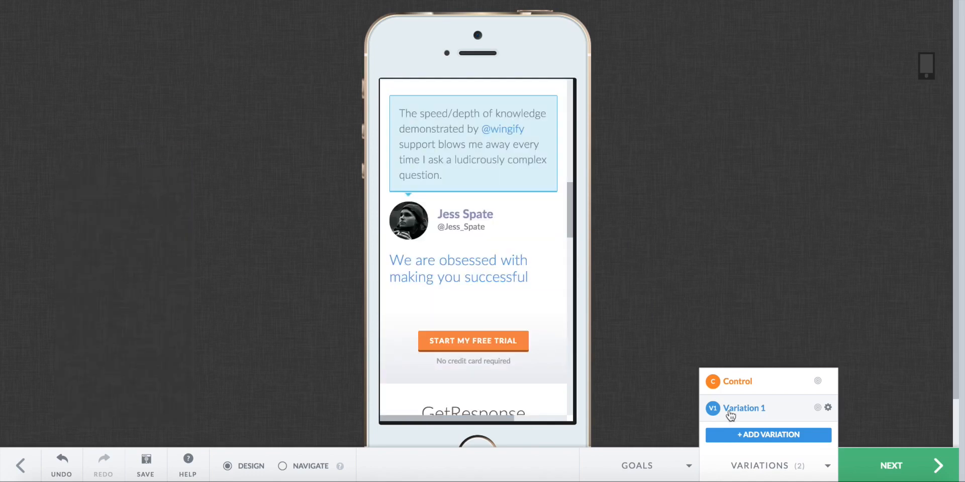
mouse_move(733, 412)
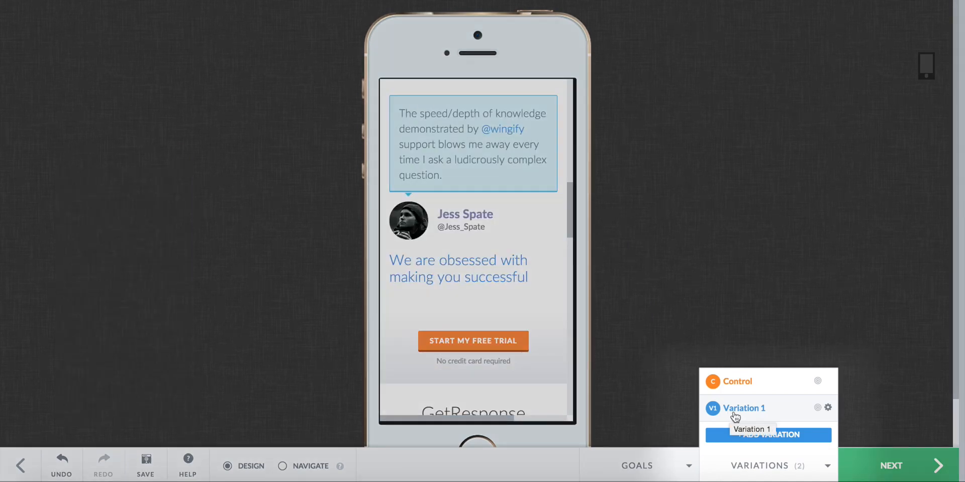
mouse_move(780, 385)
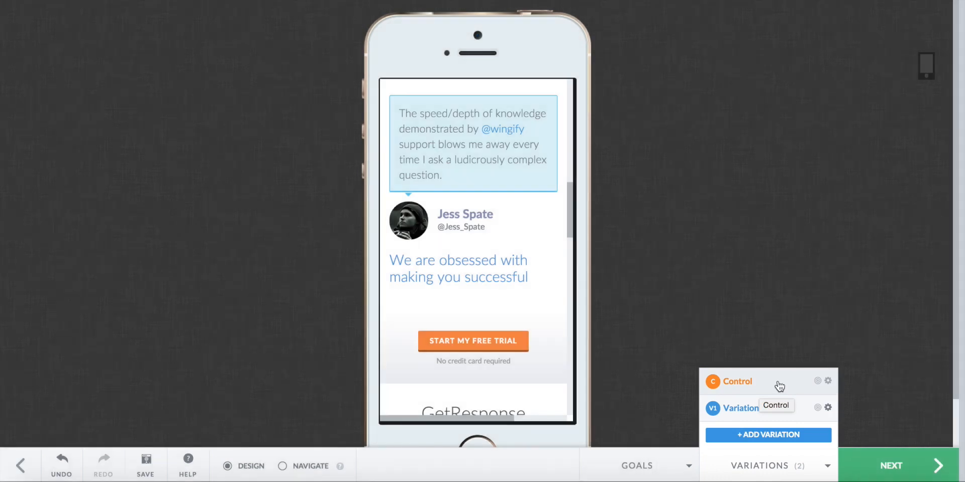
mouse_move(473, 342)
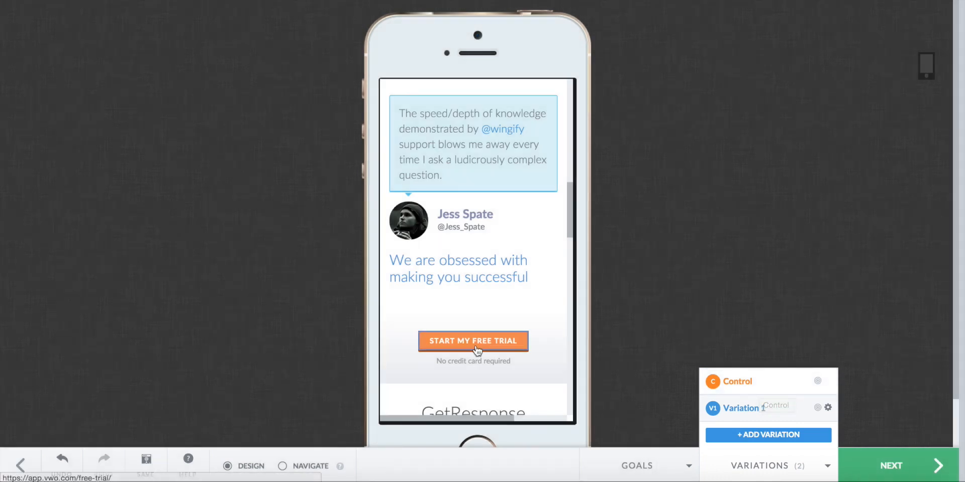
- Track clicks on the START MY FREE TRIAL button as Goal 1 on /free-trial/ and continue
left_click(473, 340)
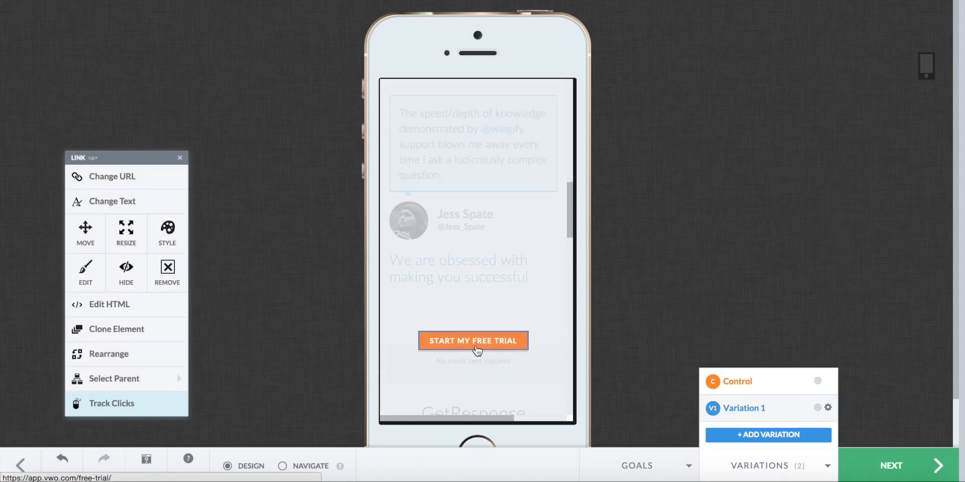
left_click(112, 177)
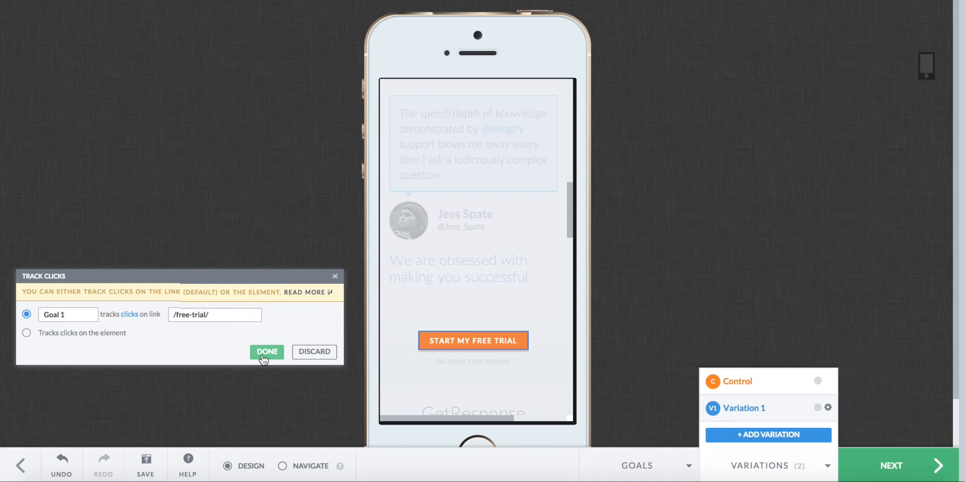
left_click(266, 352)
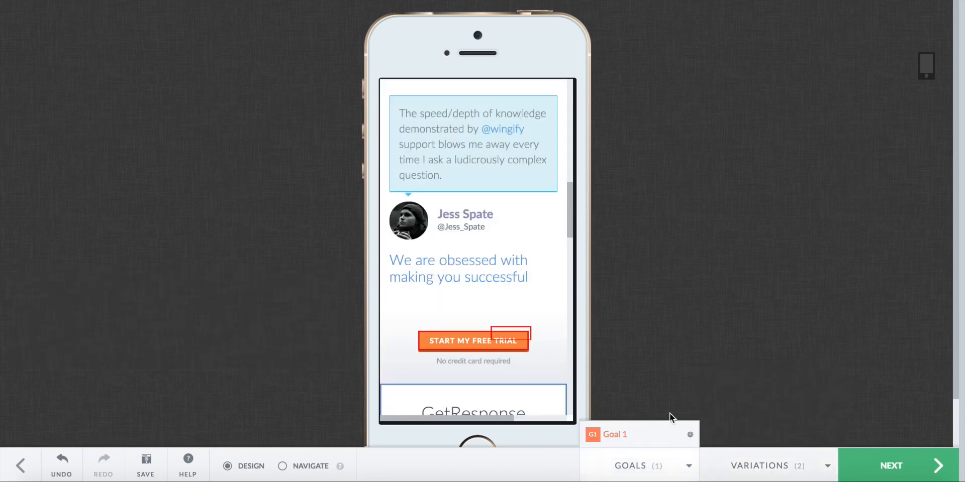
left_click(890, 466)
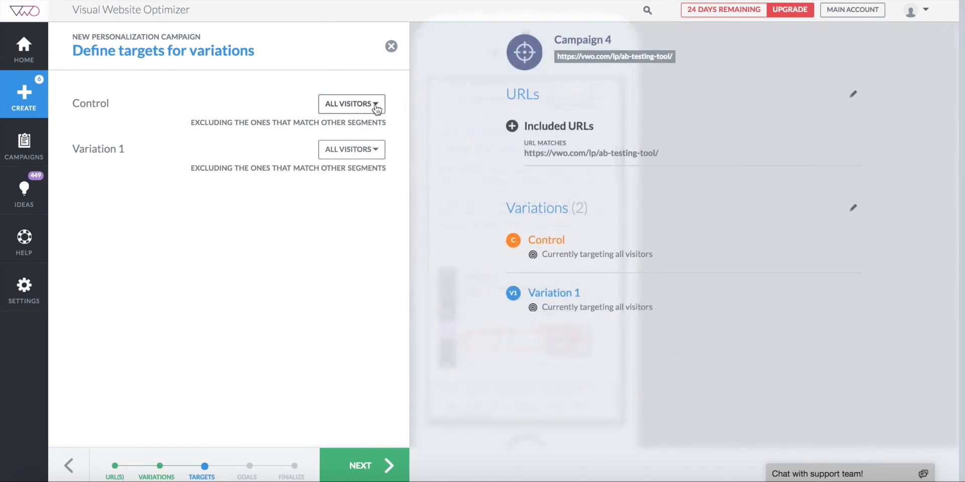
mouse_move(375, 152)
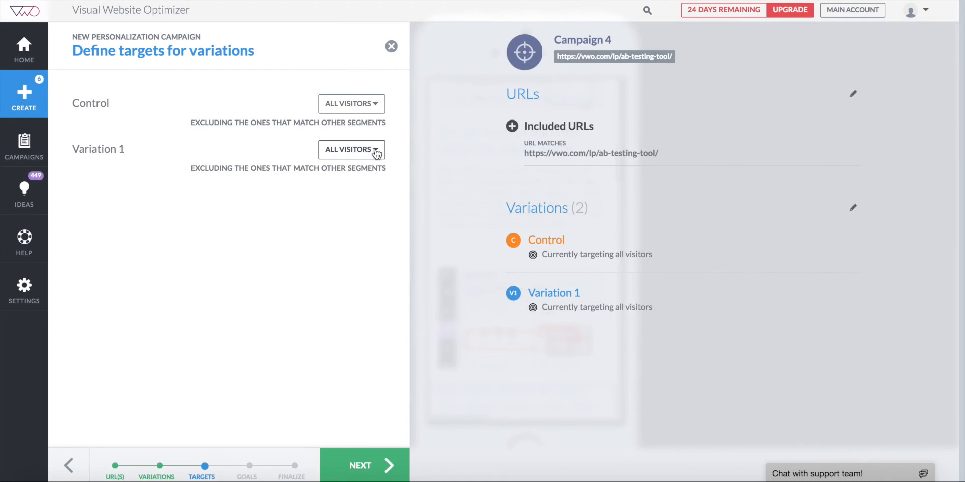
- Target Variation 1 at the Mobile and Tablet Traffic gallery segment and keep the existing conversion goals
left_click(350, 148)
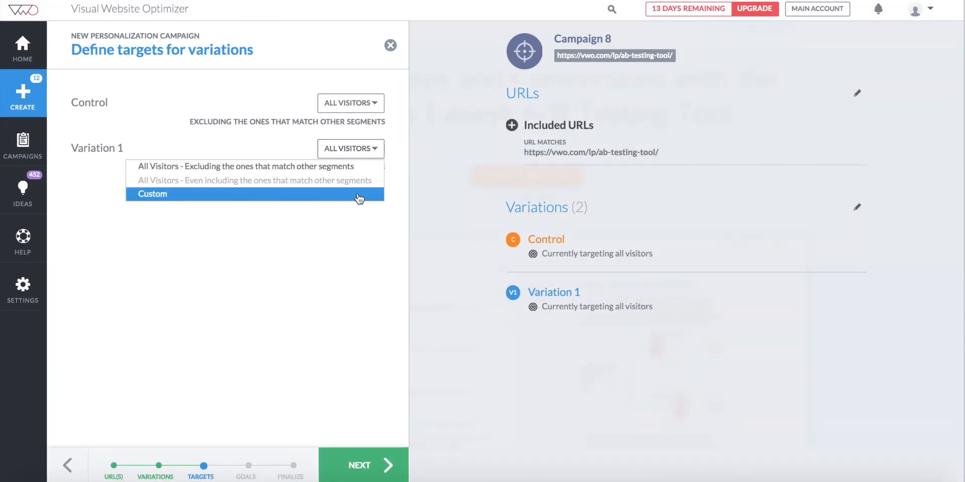
left_click(151, 194)
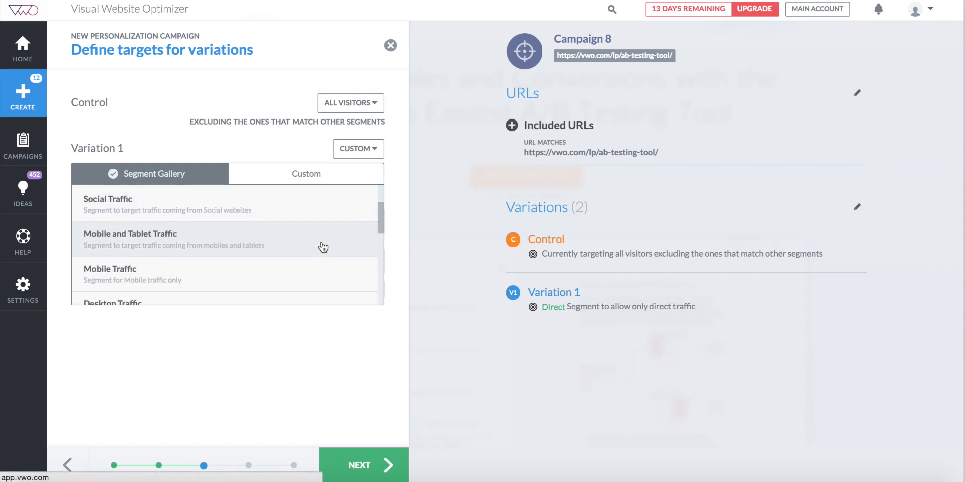
left_click(228, 234)
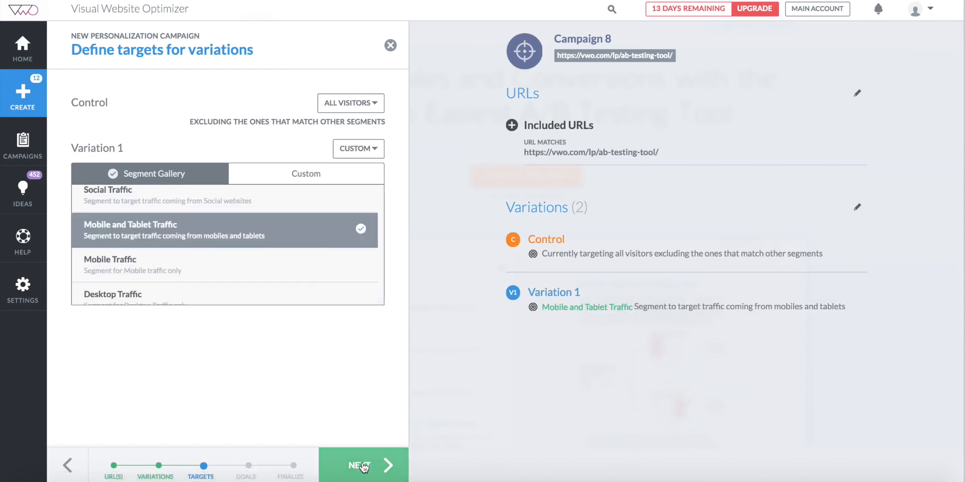
left_click(360, 466)
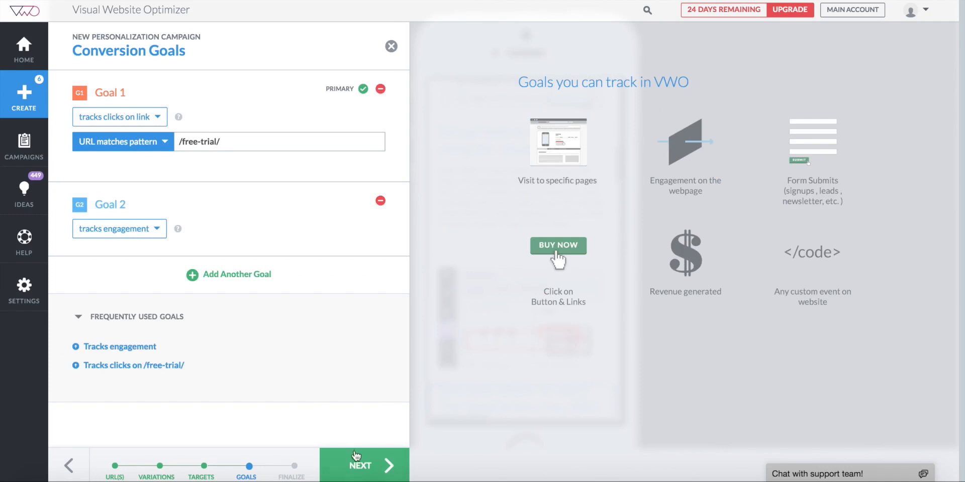
left_click(360, 465)
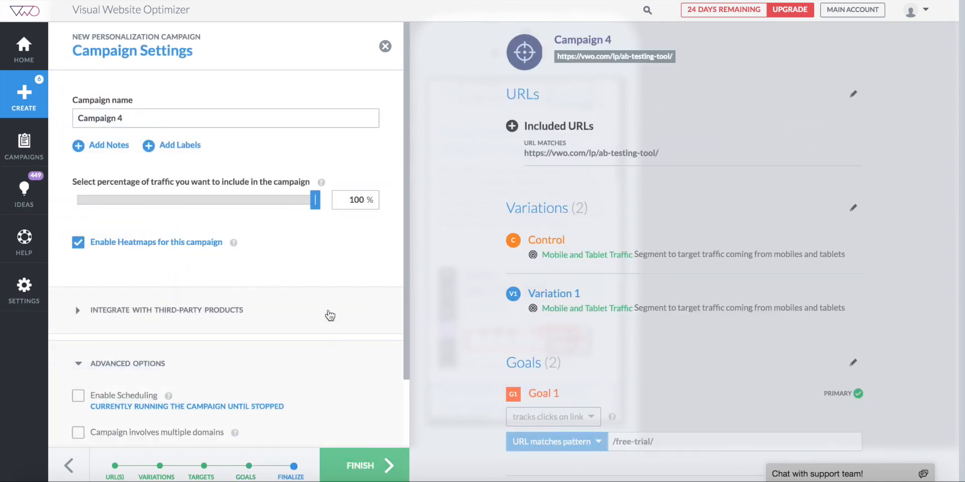
- Name the campaign 'personalizing for mobile' in Campaign Settings
type("personalizing for mobil")
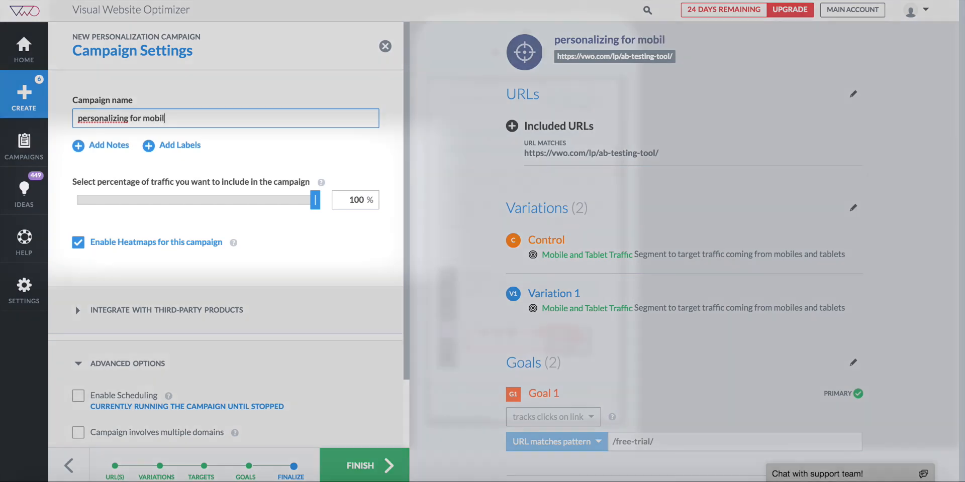
type("e")
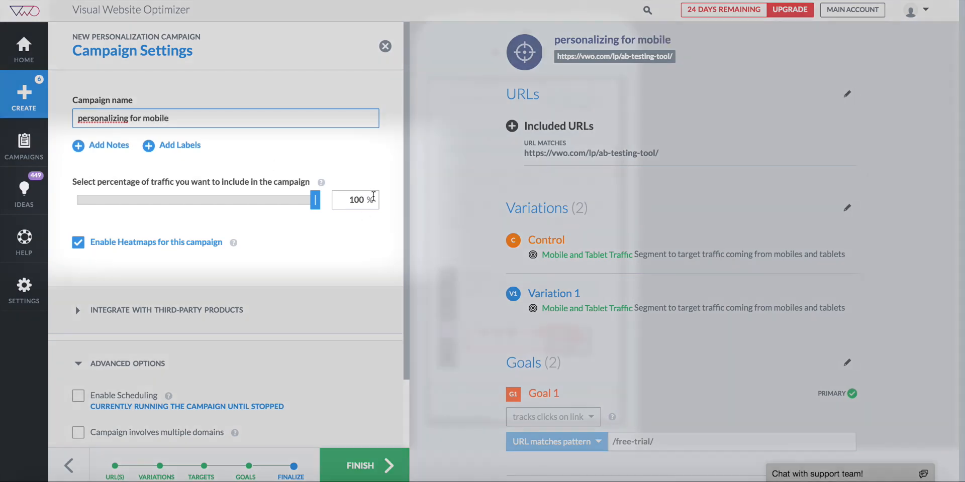
mouse_move(368, 288)
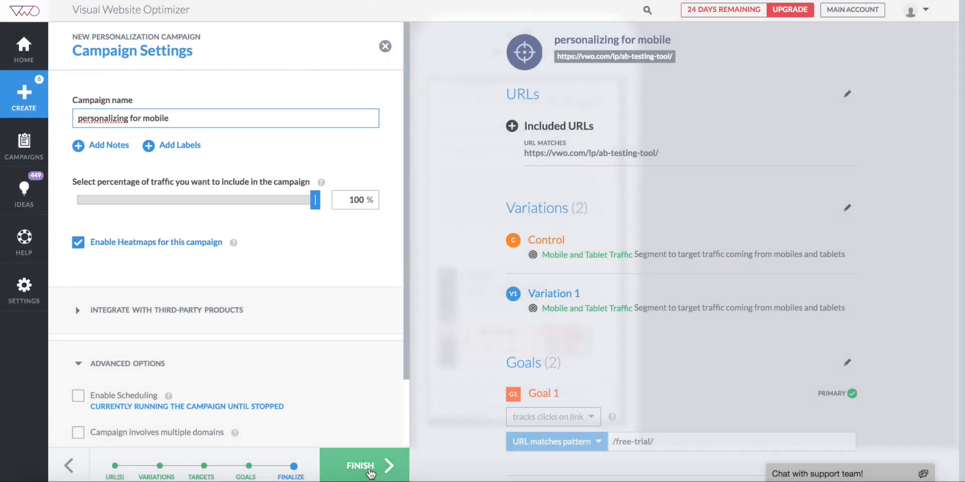
- Finish the campaign, cancel the Send to Developer email, and view the smart code in the landing page HTML
left_click(359, 466)
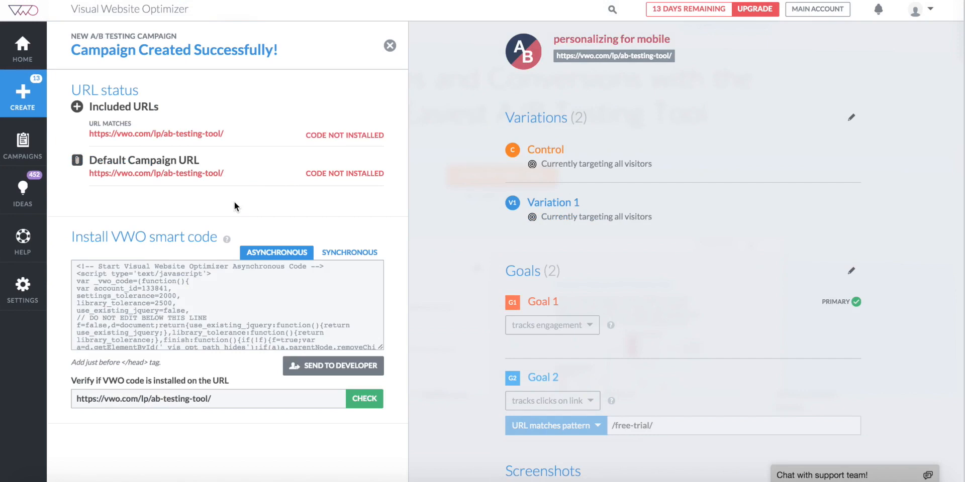
mouse_move(229, 319)
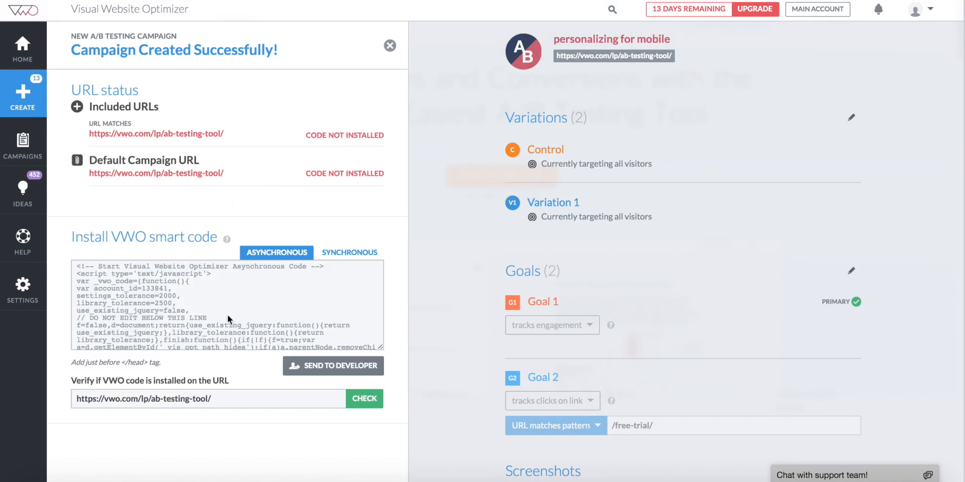
mouse_move(316, 363)
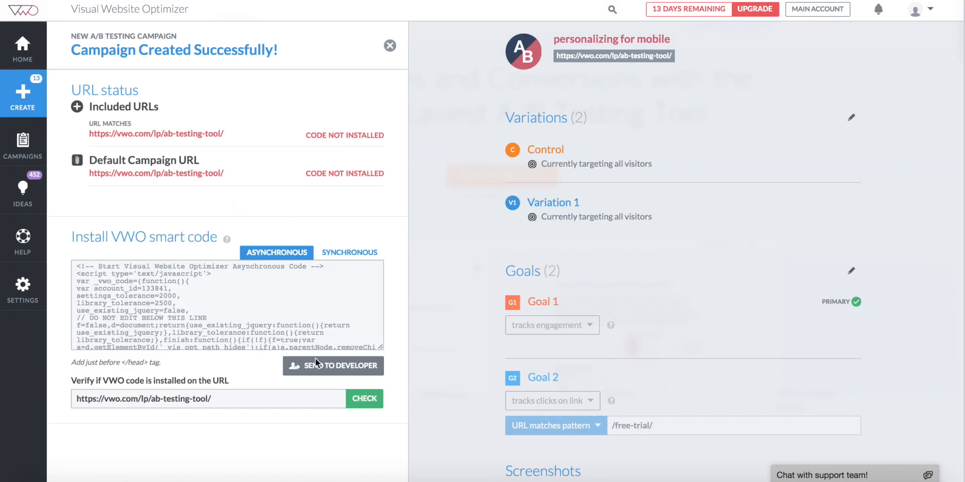
left_click(333, 366)
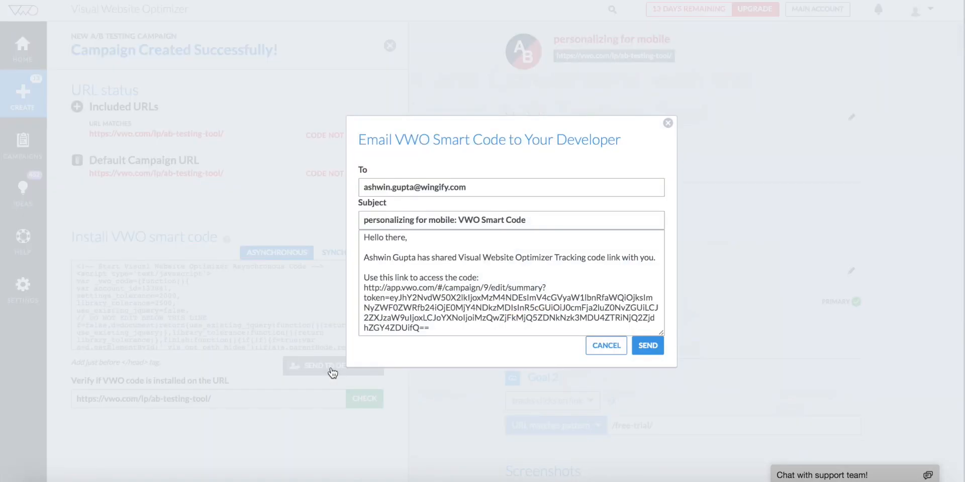
mouse_move(605, 345)
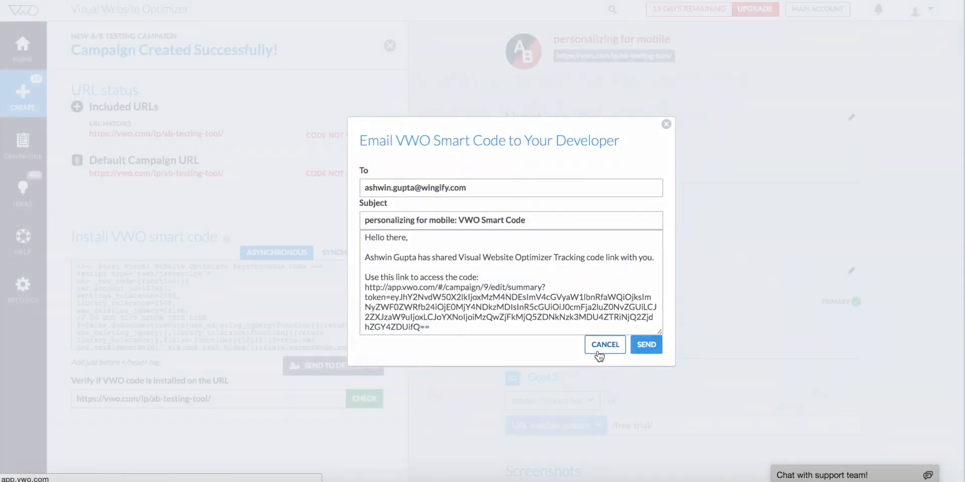
left_click(604, 345)
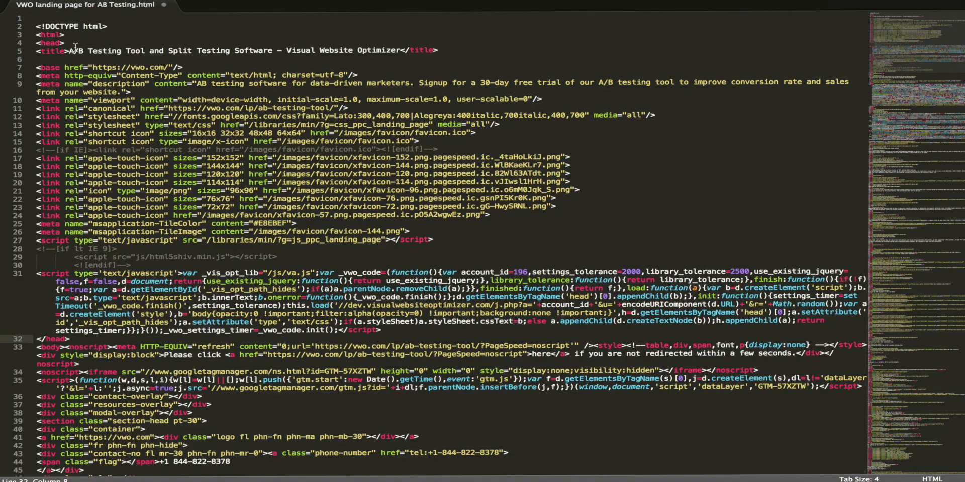
double_click(50, 44)
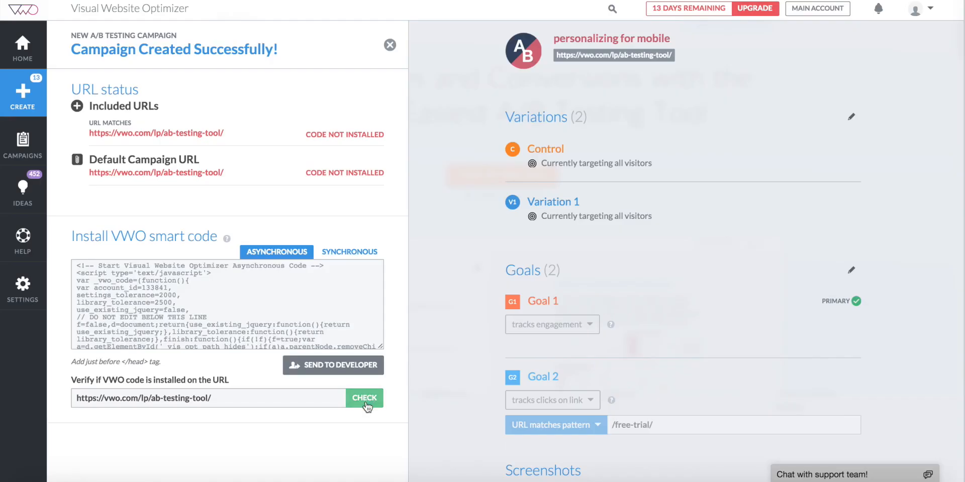
- Verify the smart code is installed on the URL and start the campaign now
left_click(364, 398)
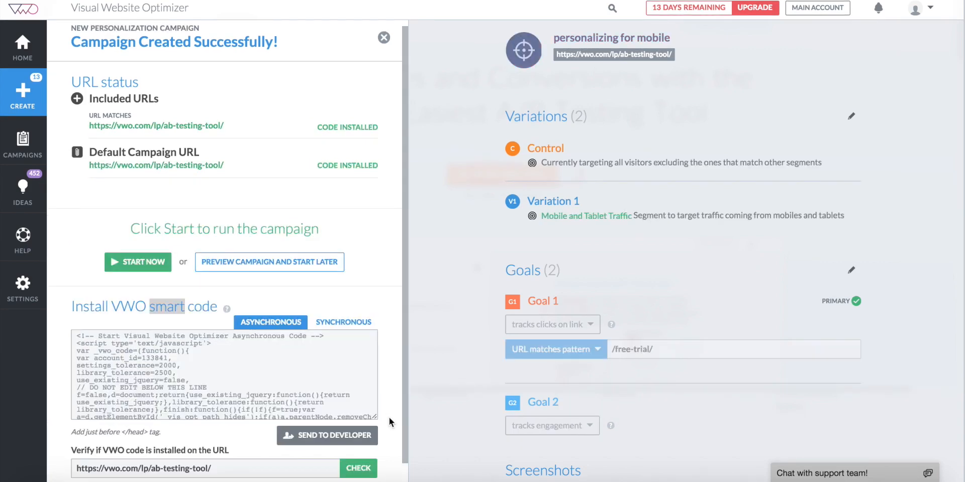
mouse_move(158, 290)
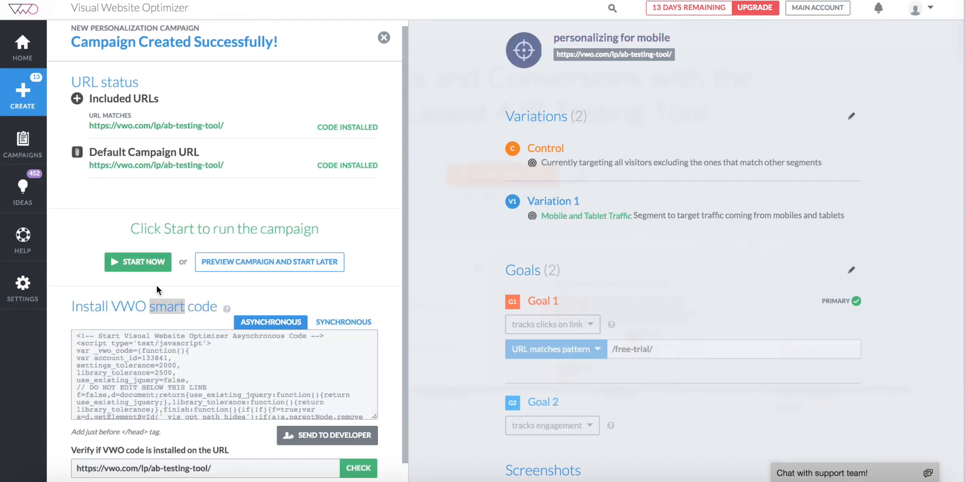
left_click(137, 262)
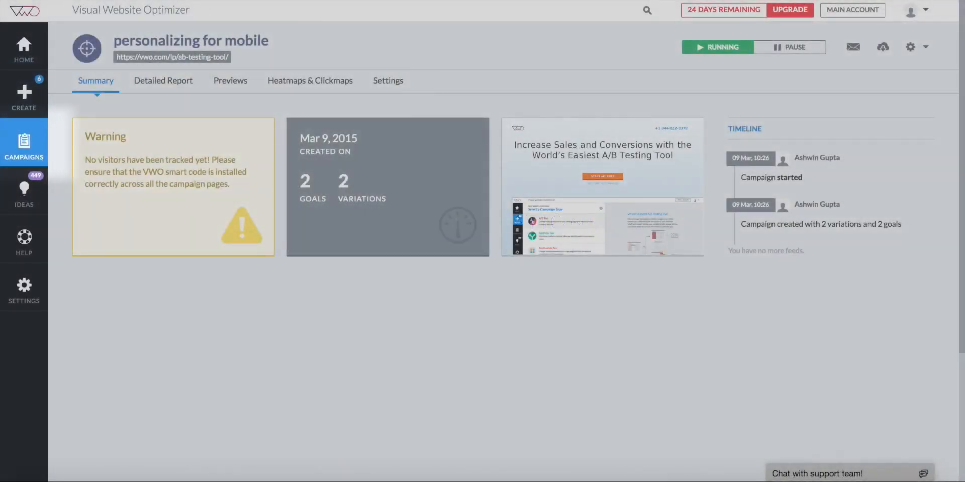